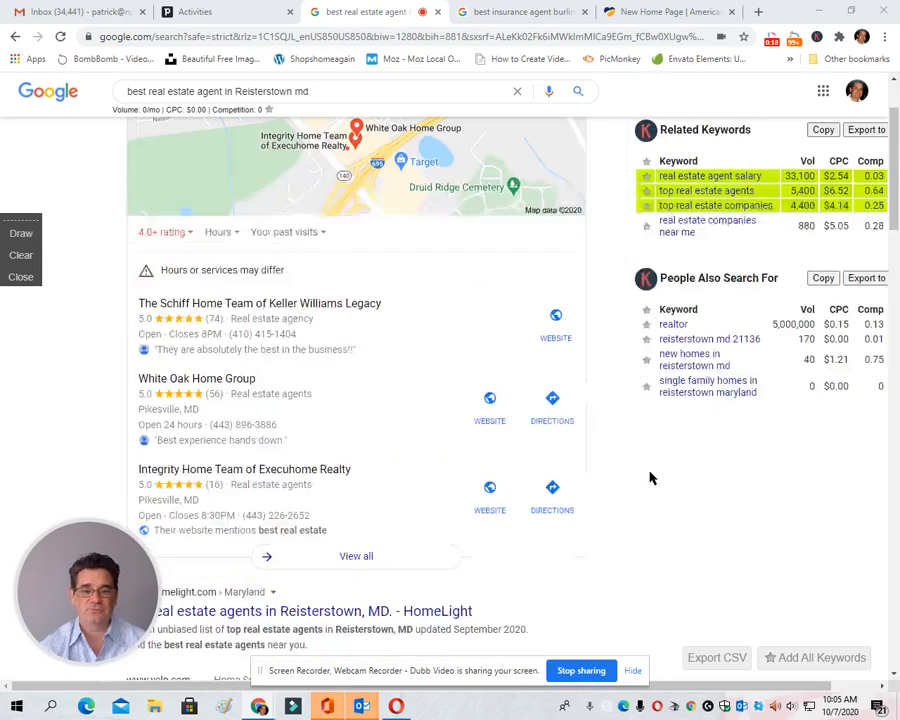
{"action": "scroll", "scroll_direction": "down", "scroll_amount": 3}
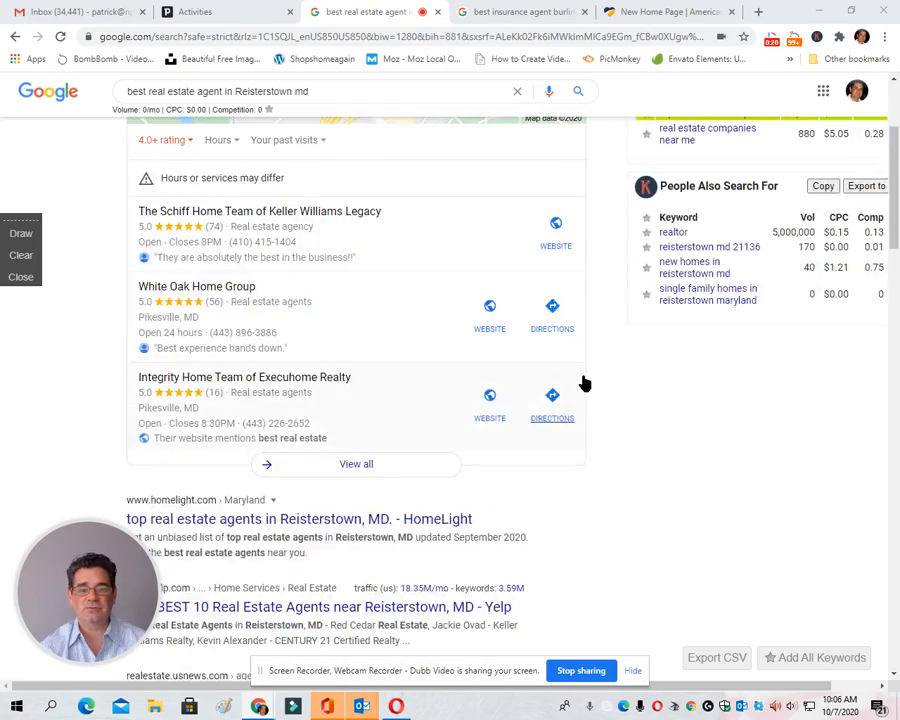
{"action": "scroll", "scroll_direction": "down", "scroll_amount": 3}
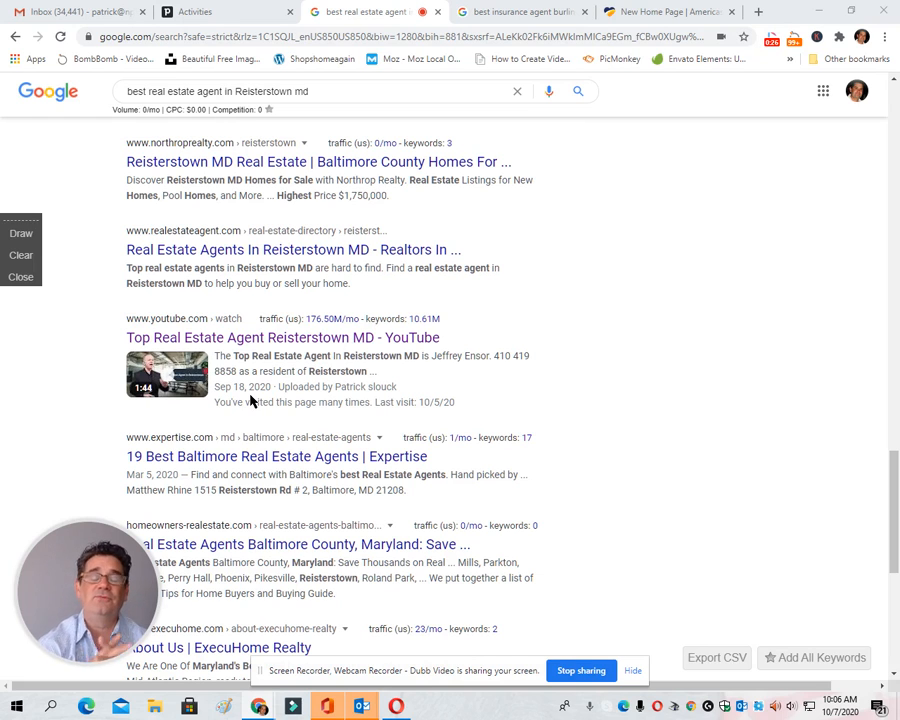
{"action": "scroll", "scroll_direction": "down", "scroll_amount": 3}
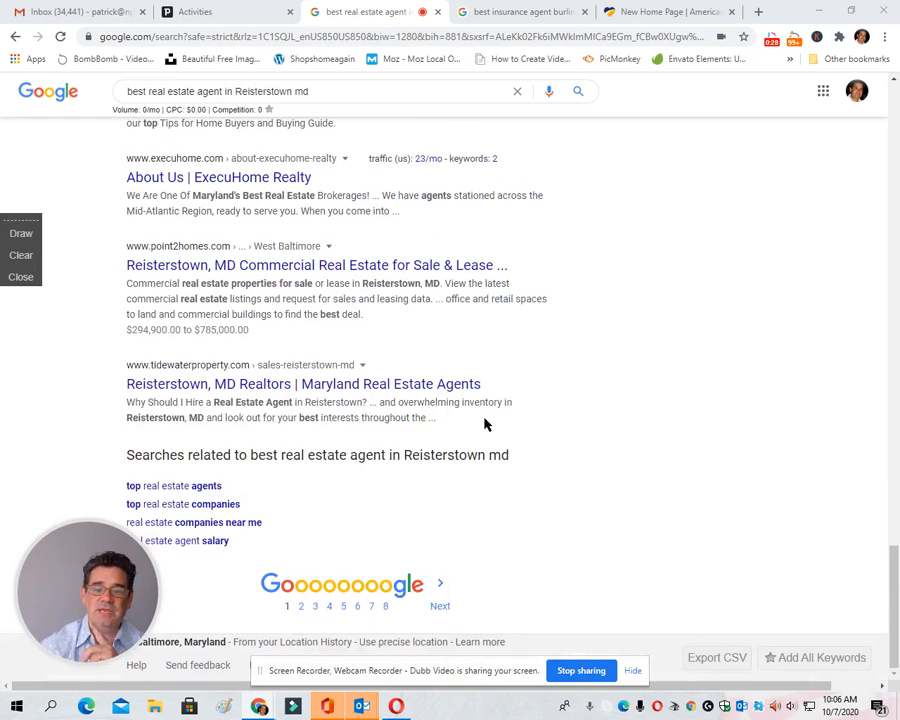
{"action": "scroll", "scroll_direction": "up", "scroll_amount": 3}
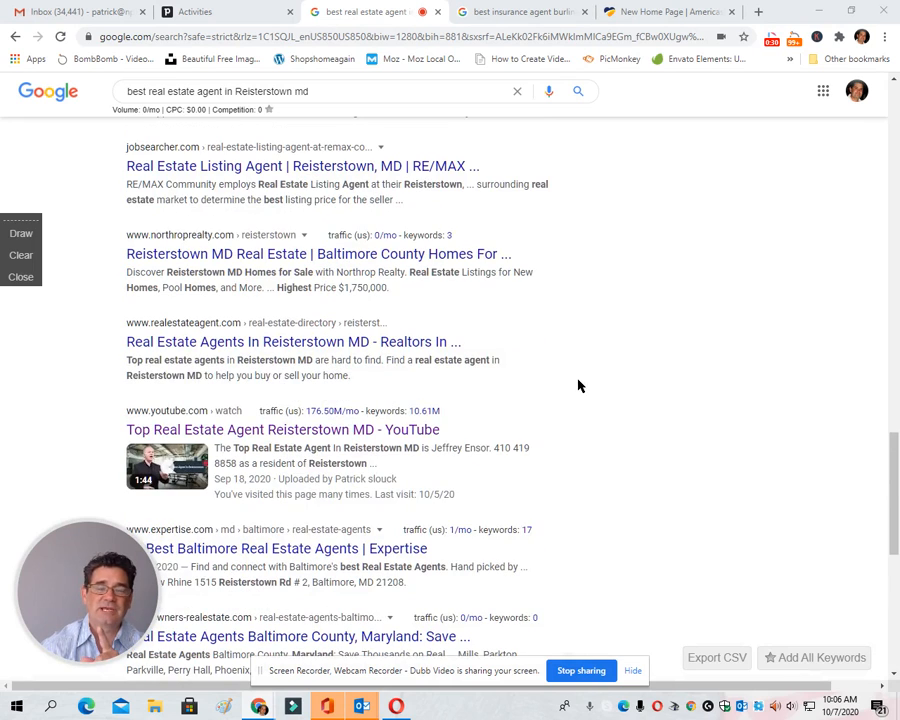